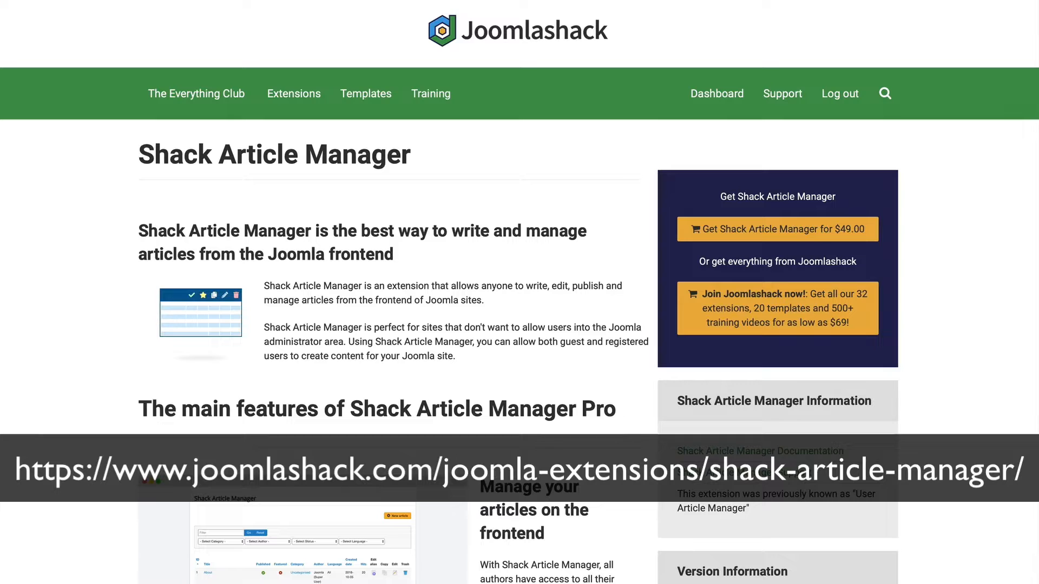
# Scroll through the Shack Article Manager product page and front-end article list features.
pyautogui.scroll(-3)
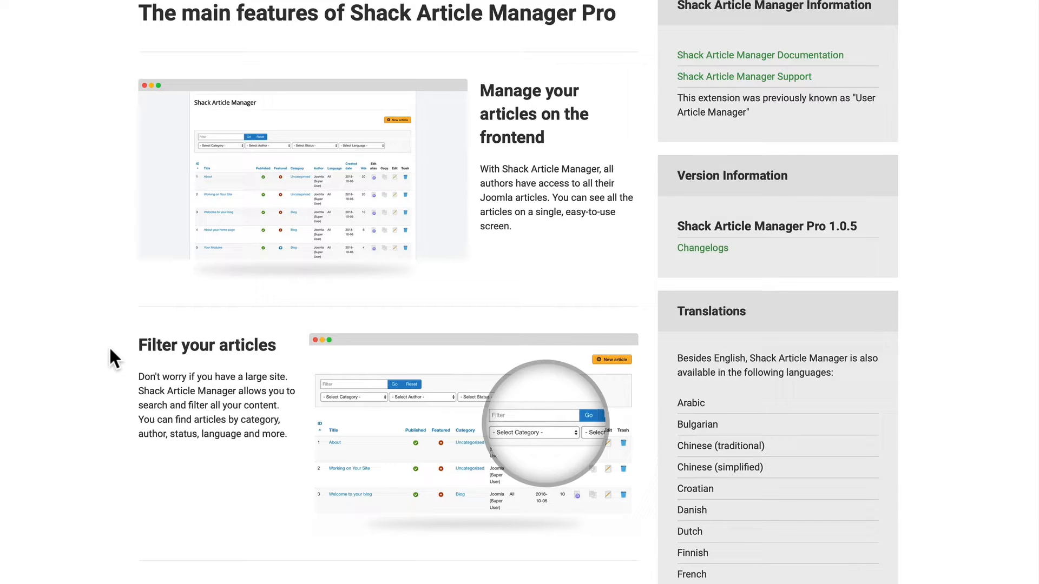
pyautogui.scroll(-3)
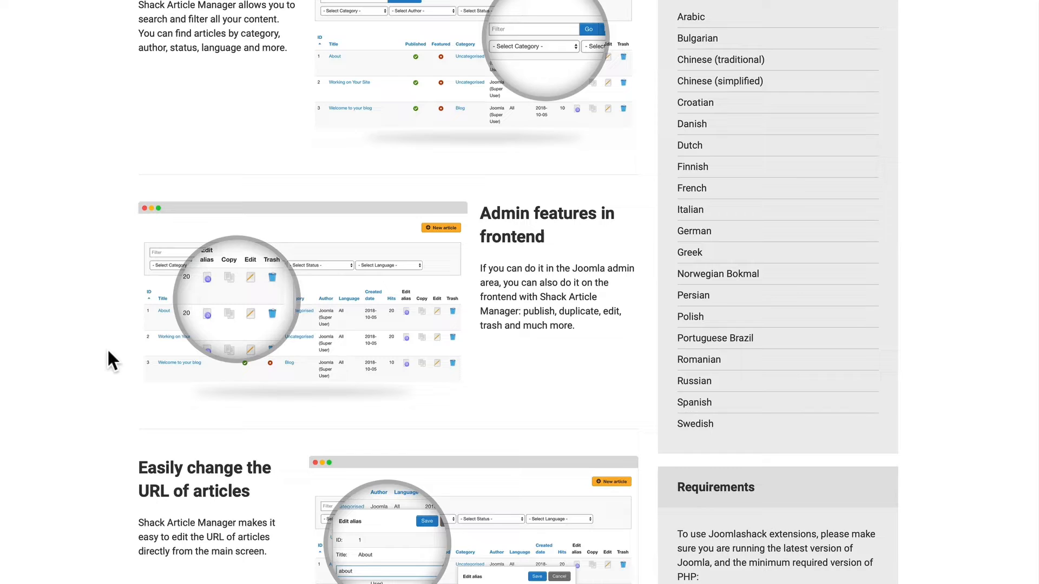
pyautogui.scroll(-3)
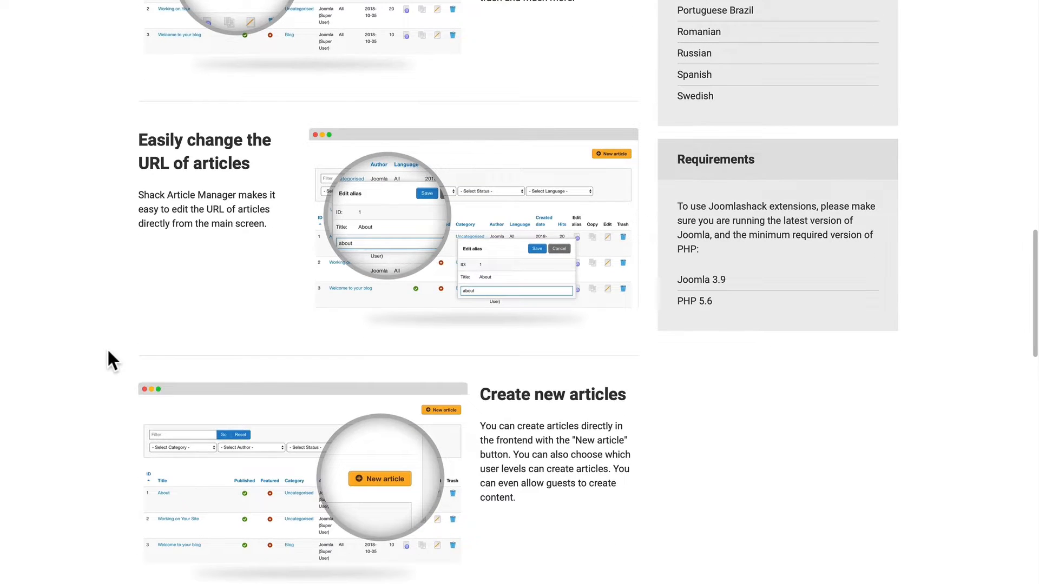
pyautogui.scroll(-3)
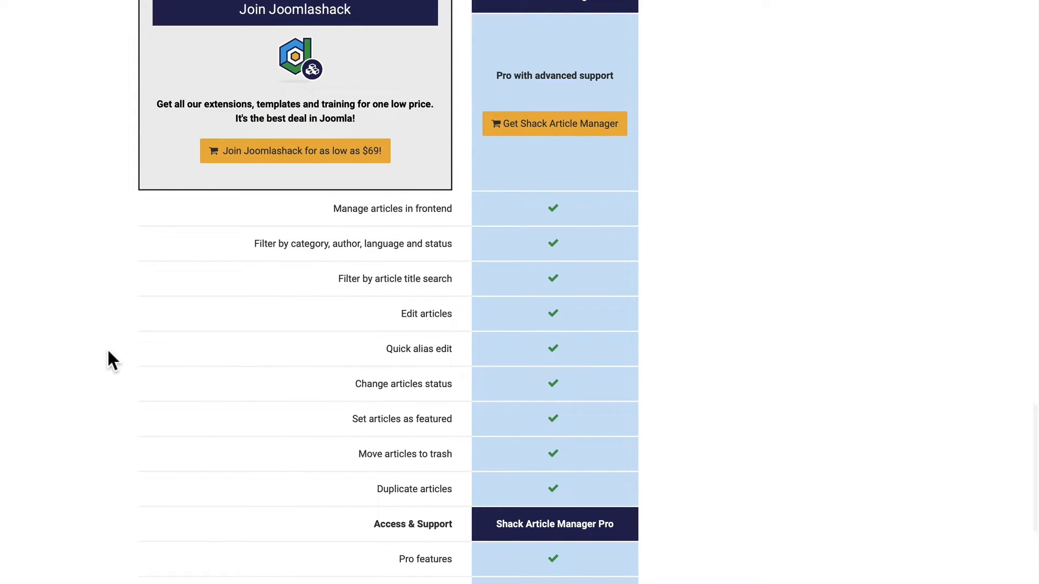
pyautogui.scroll(-3)
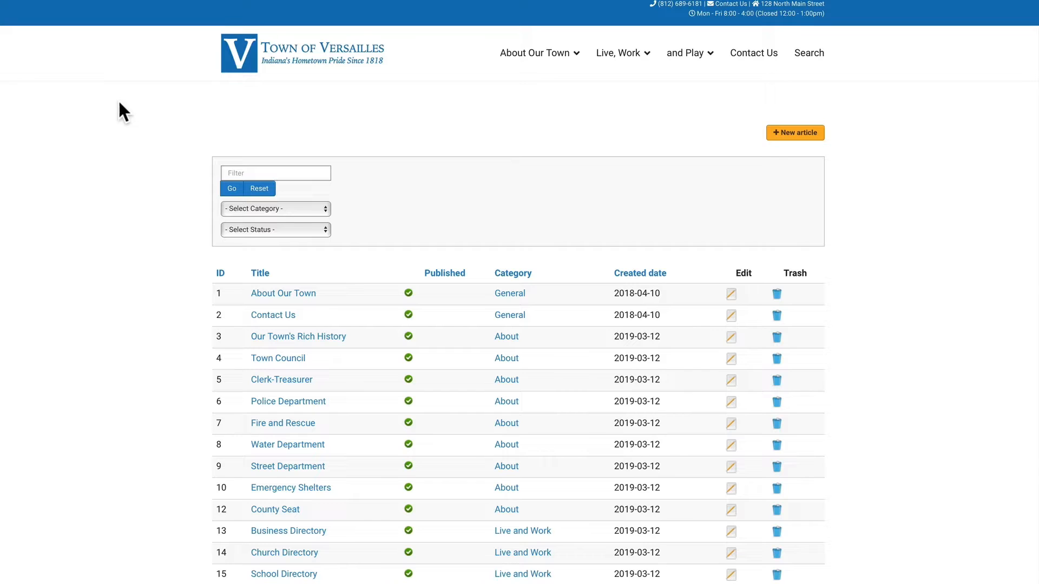
pyautogui.scroll(-3)
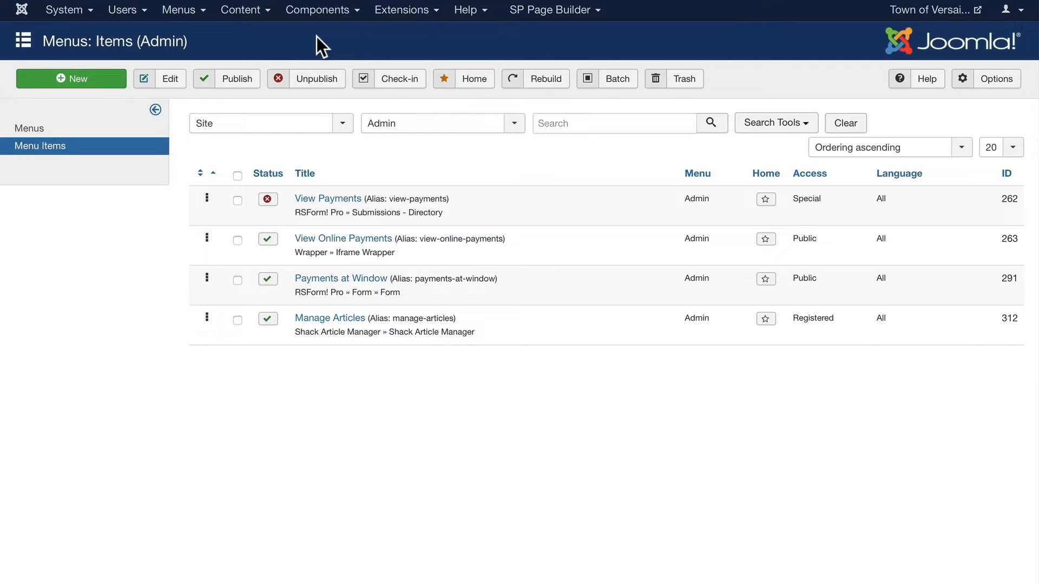
# Glance at the Components menu, then open the Manage Articles menu item's edit form.
pyautogui.click(318, 10)
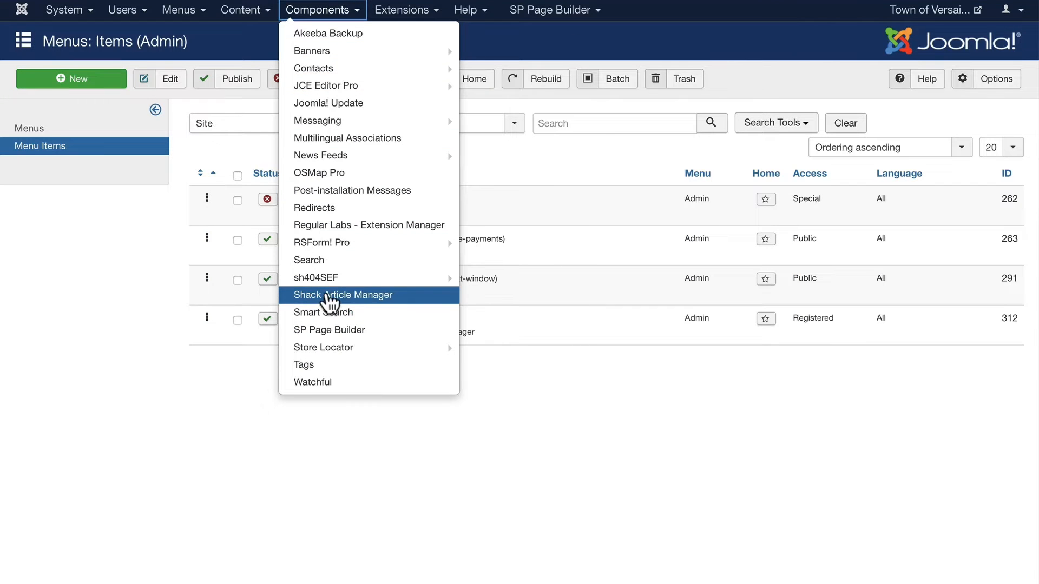
pyautogui.moveTo(347, 307)
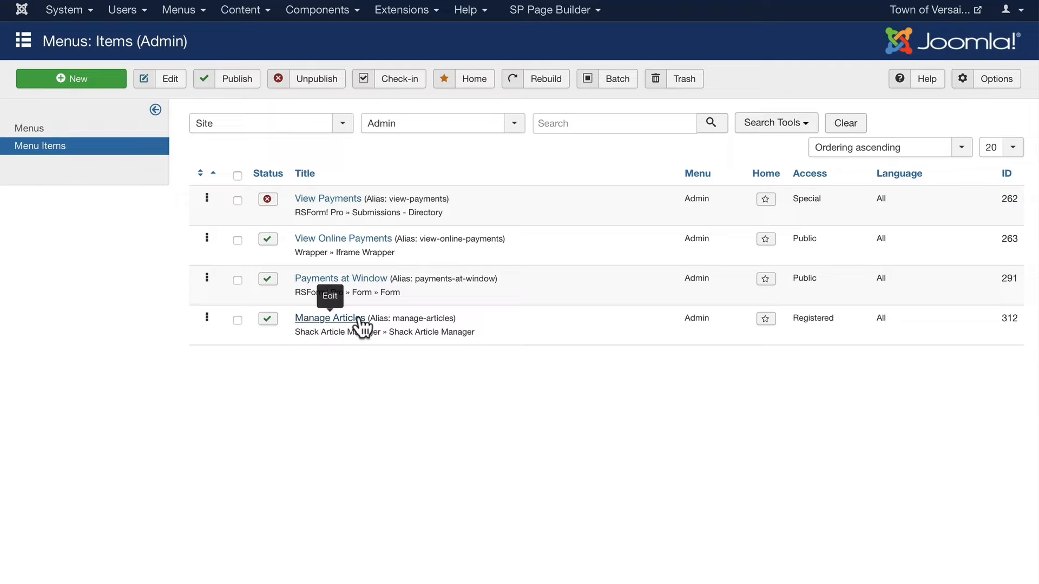
pyautogui.click(329, 317)
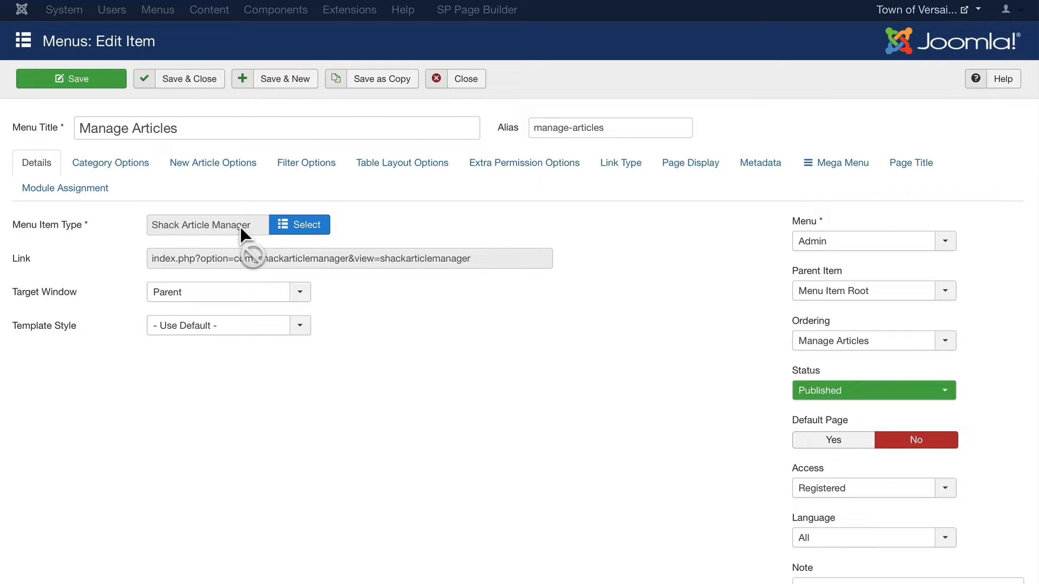
pyautogui.moveTo(144, 190)
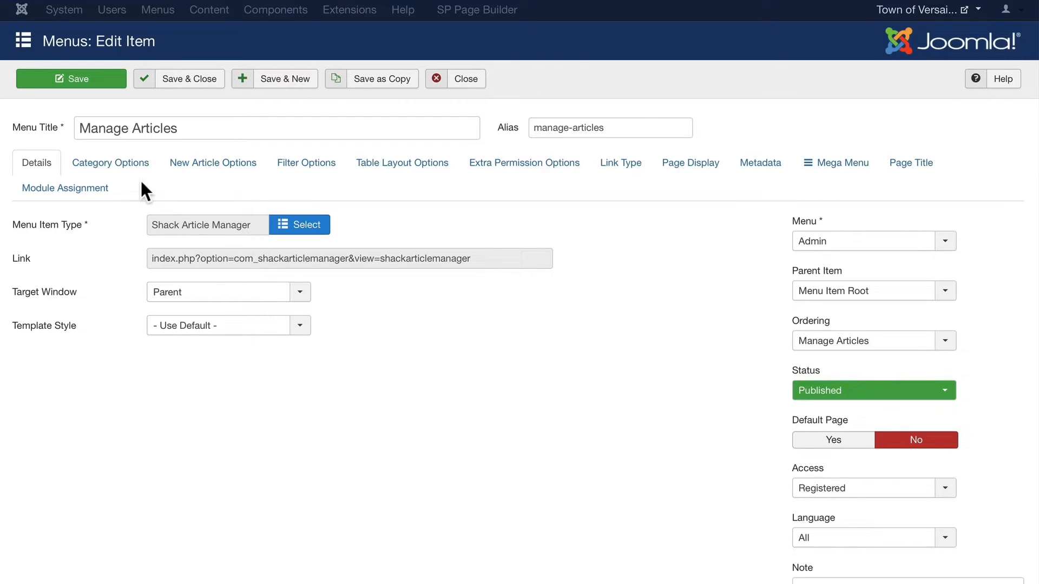
# In Category Options, toggle Use All Categories to No and back to Yes.
pyautogui.click(110, 163)
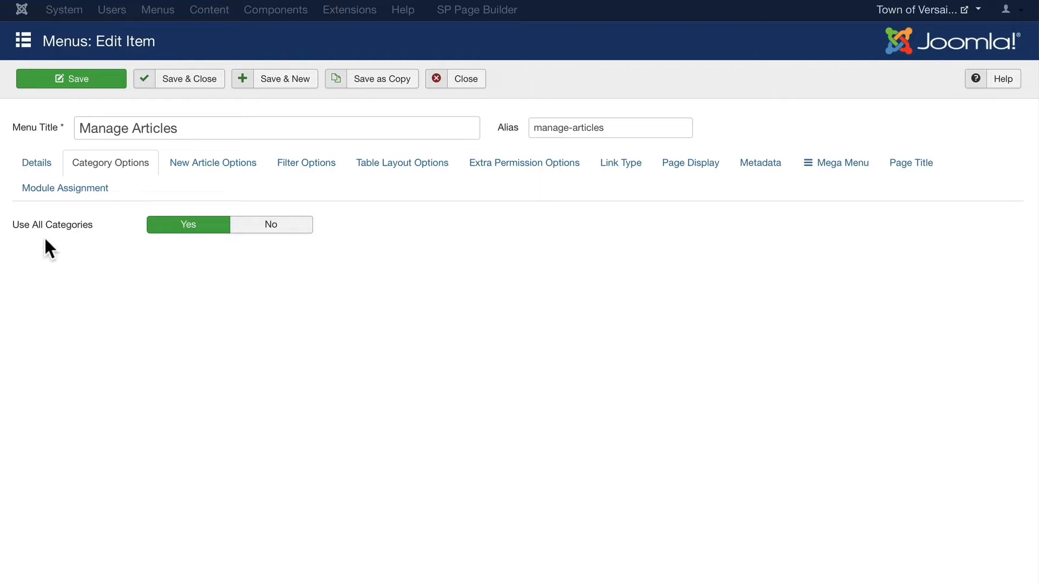
pyautogui.moveTo(109, 250)
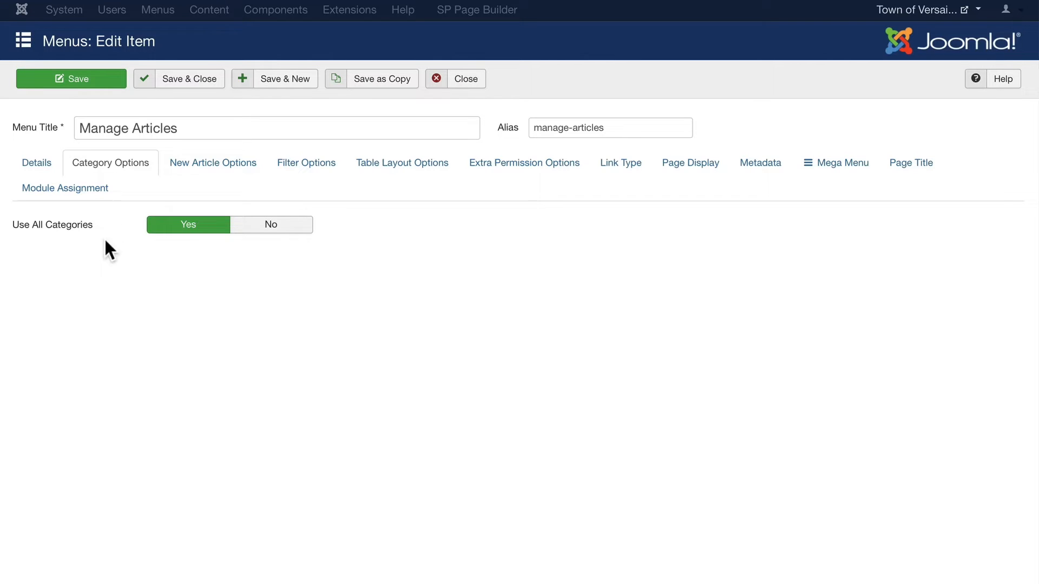
pyautogui.click(270, 224)
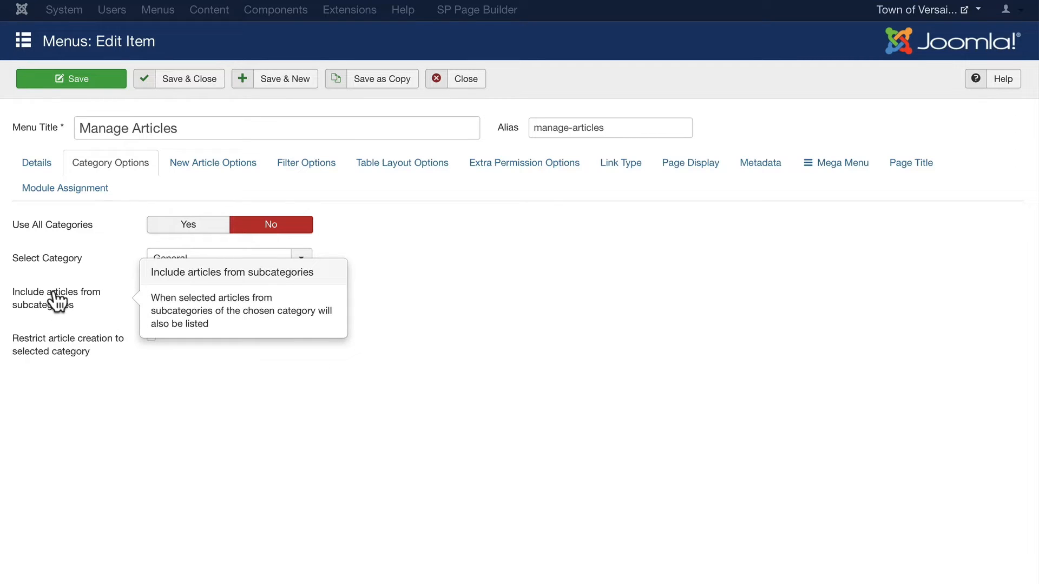
pyautogui.moveTo(51, 358)
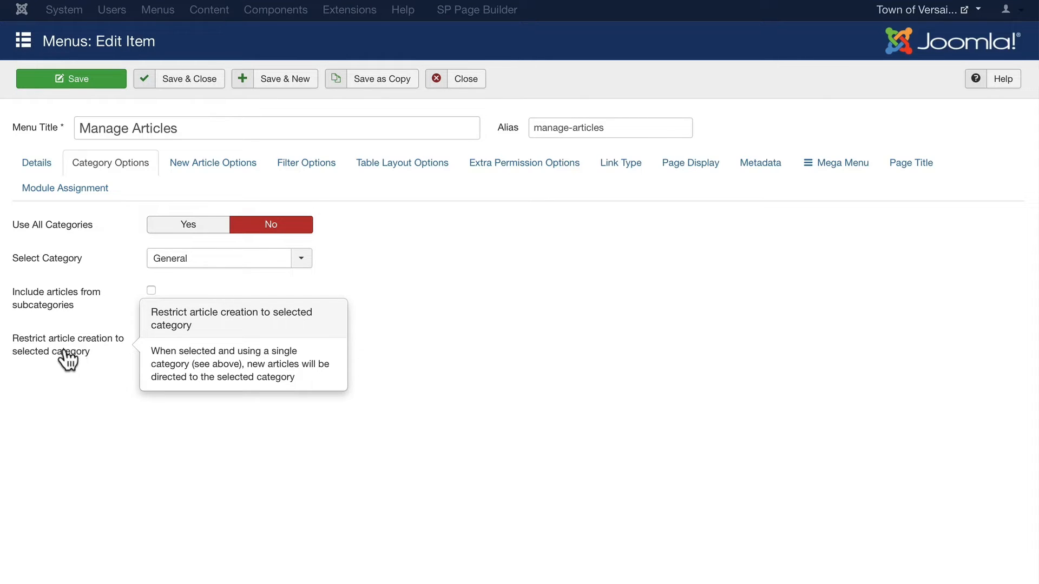
pyautogui.click(187, 224)
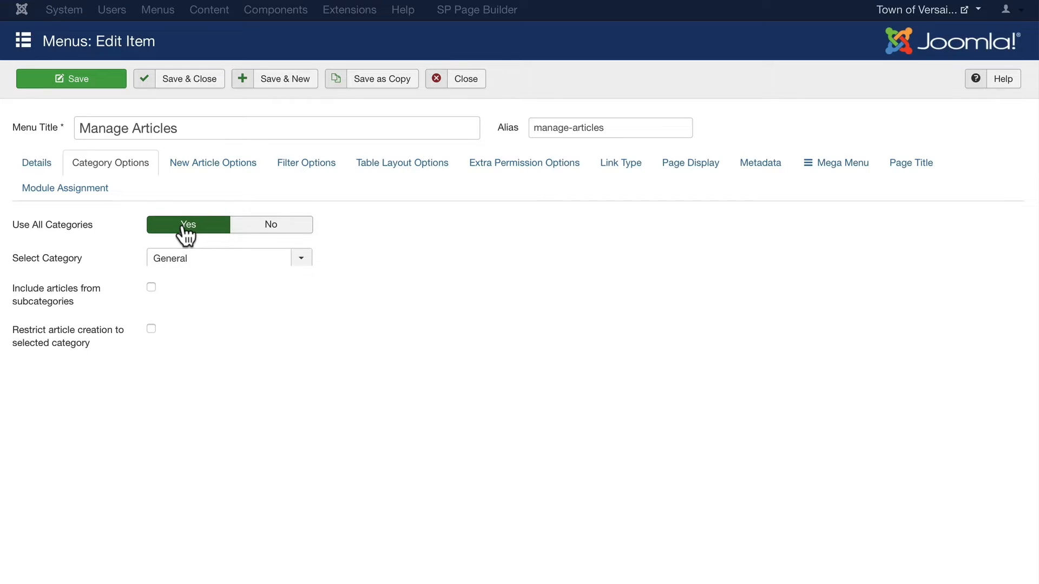
pyautogui.click(213, 162)
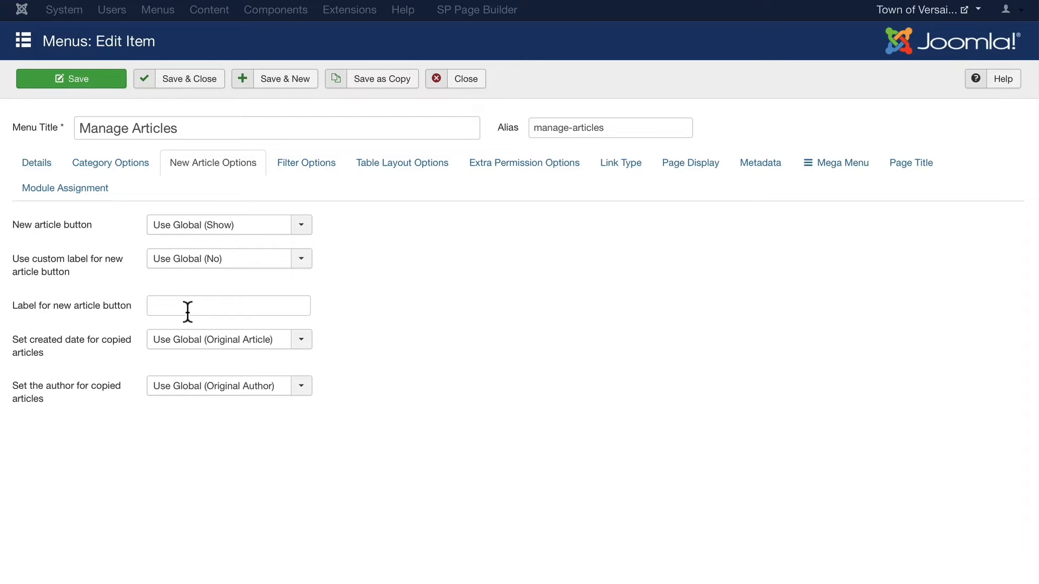
pyautogui.moveTo(345, 342)
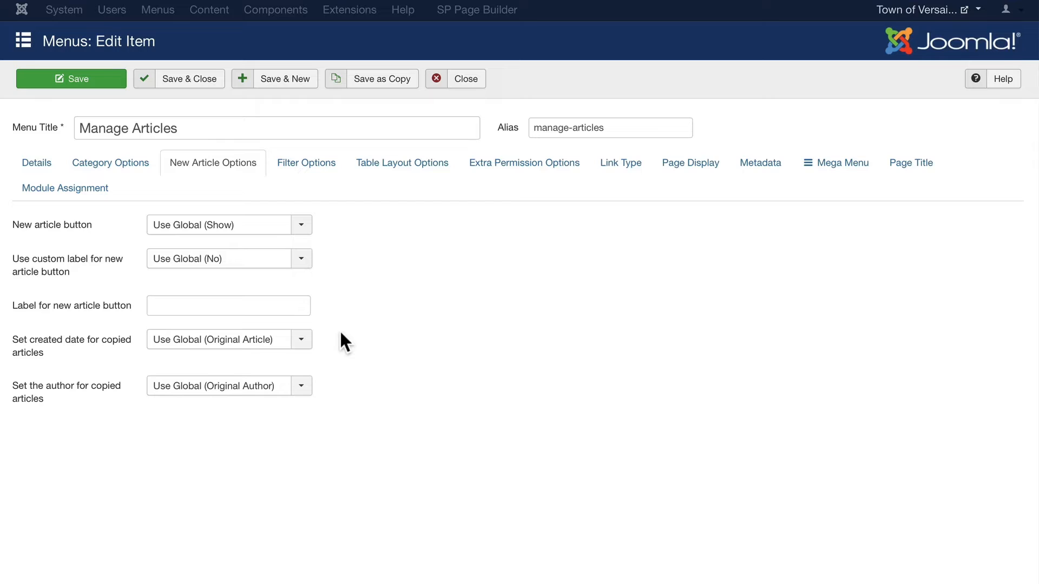
# Leave copied-article created date and author on Use Global in New Article Options.
pyautogui.click(229, 339)
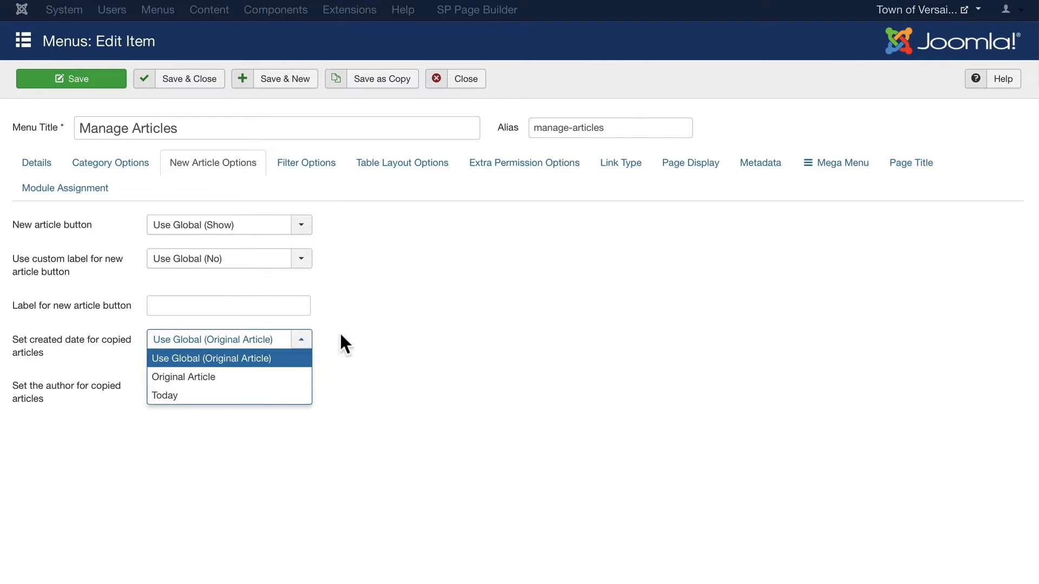
pyautogui.click(301, 386)
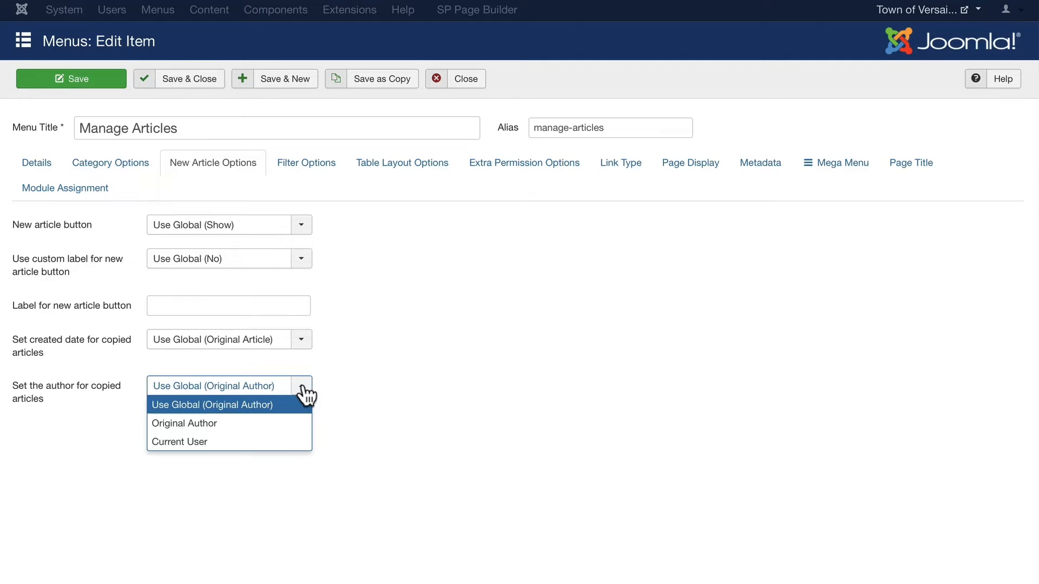
pyautogui.click(213, 385)
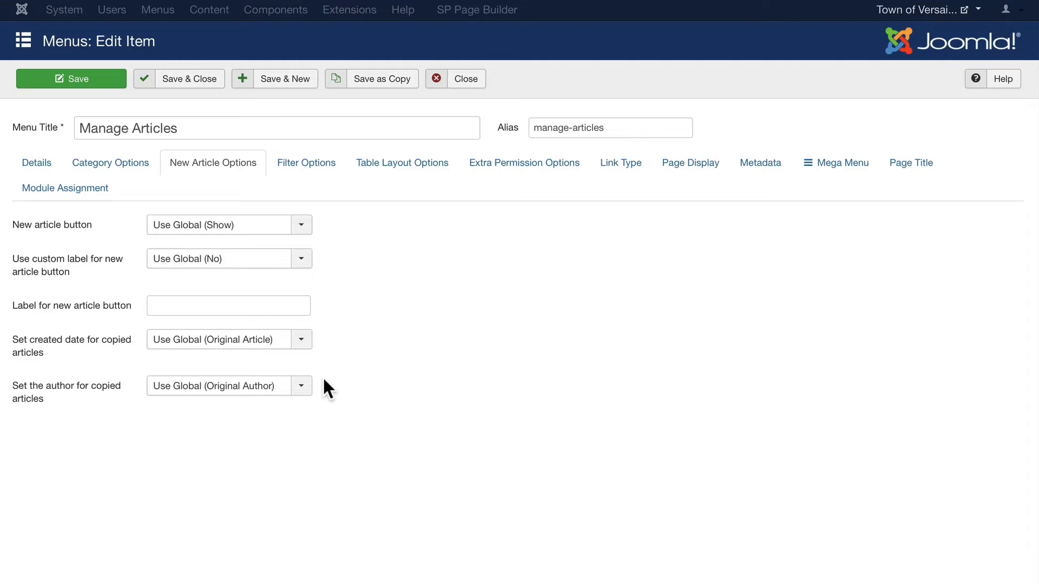
pyautogui.click(305, 163)
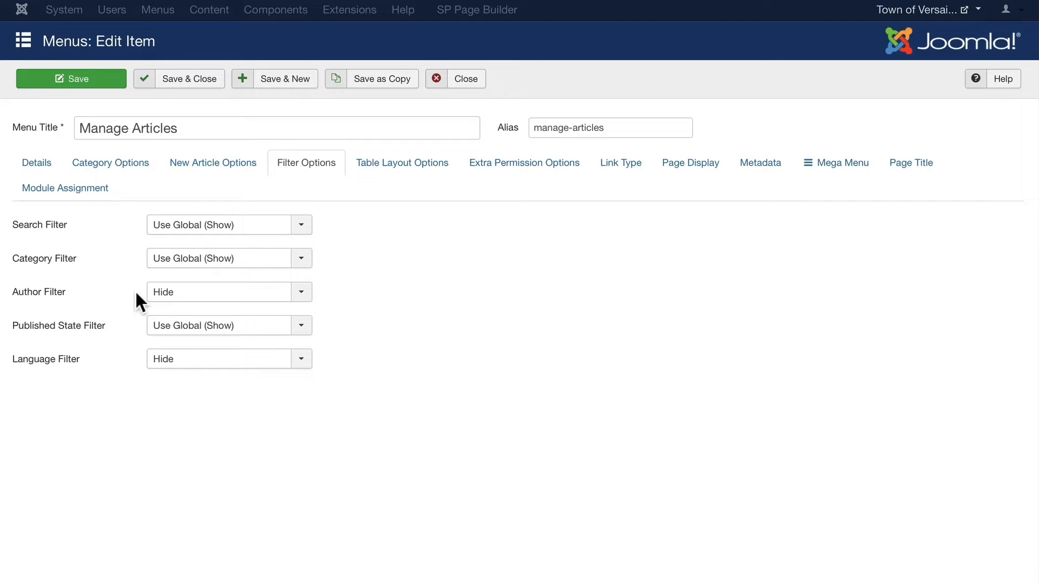
pyautogui.moveTo(118, 381)
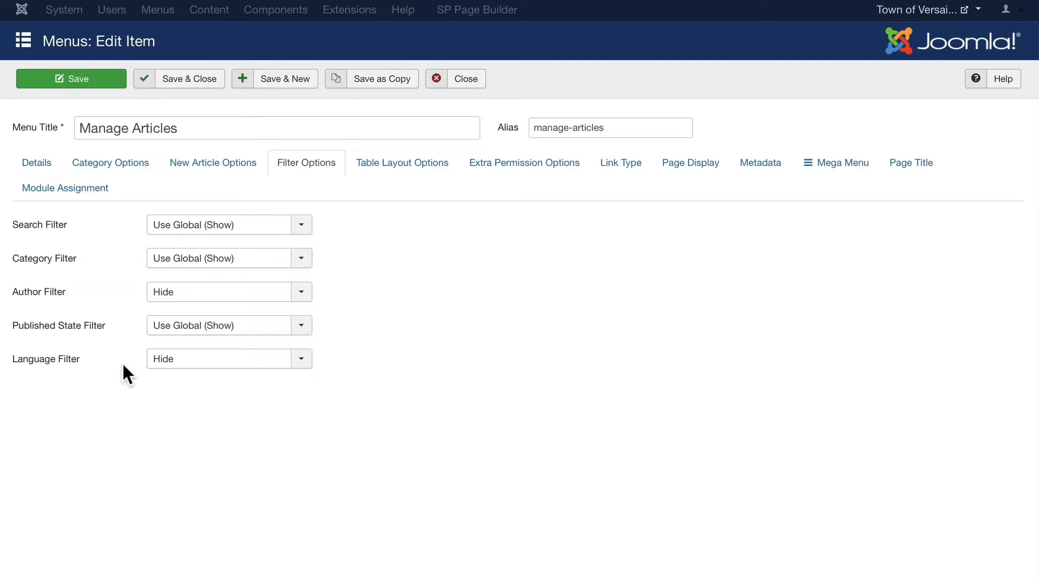
# In Table Layout Options, set the ID column to Hide and the publishing columns to Show.
pyautogui.click(401, 162)
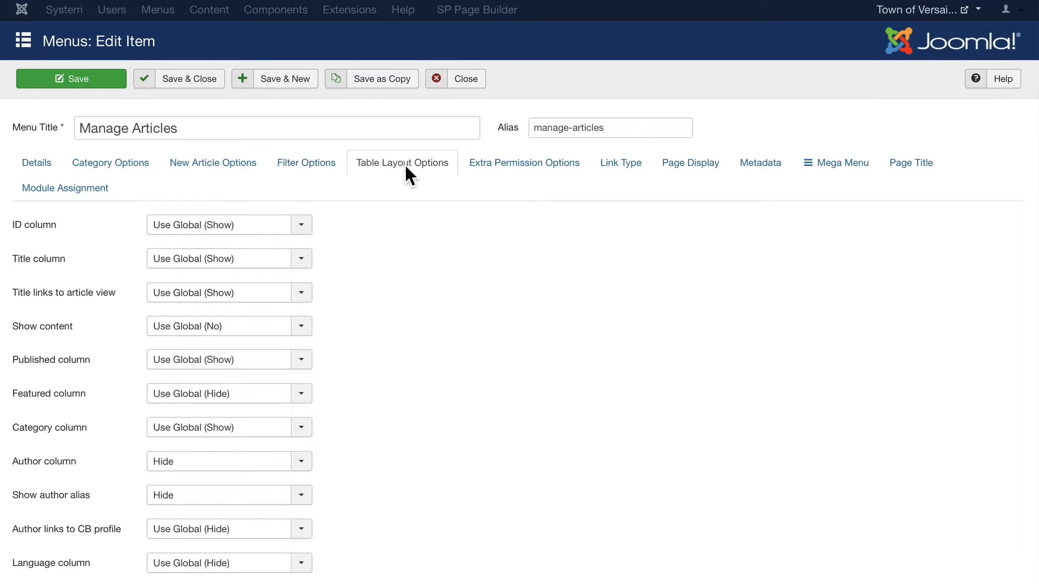
pyautogui.scroll(-3)
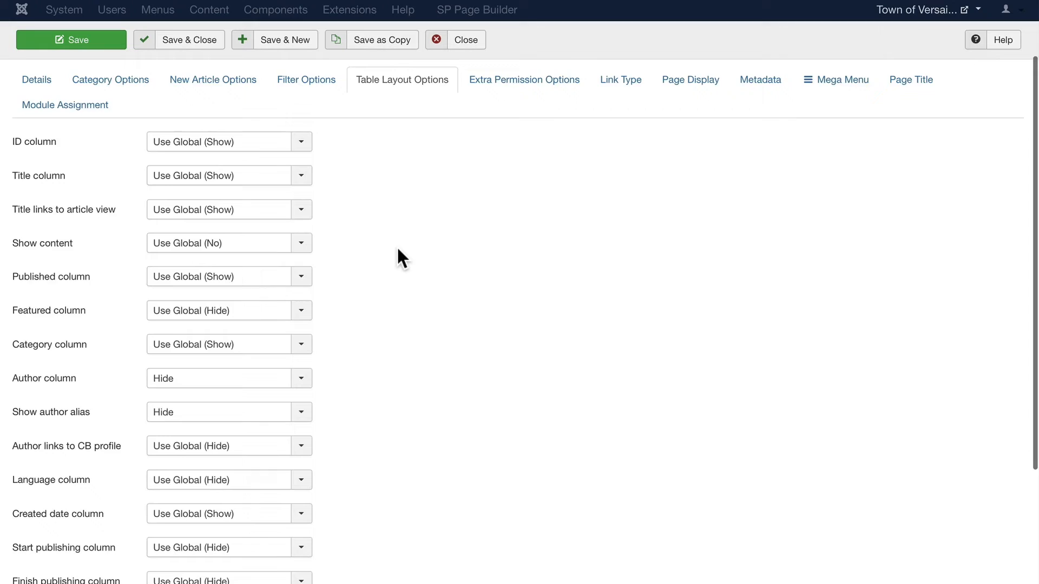
pyautogui.scroll(-3)
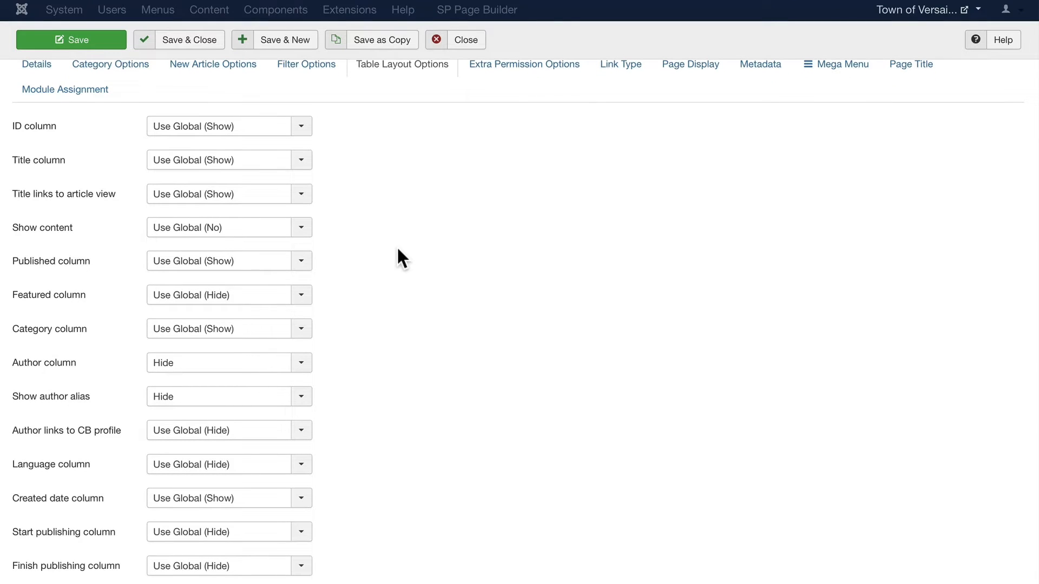
pyautogui.click(228, 126)
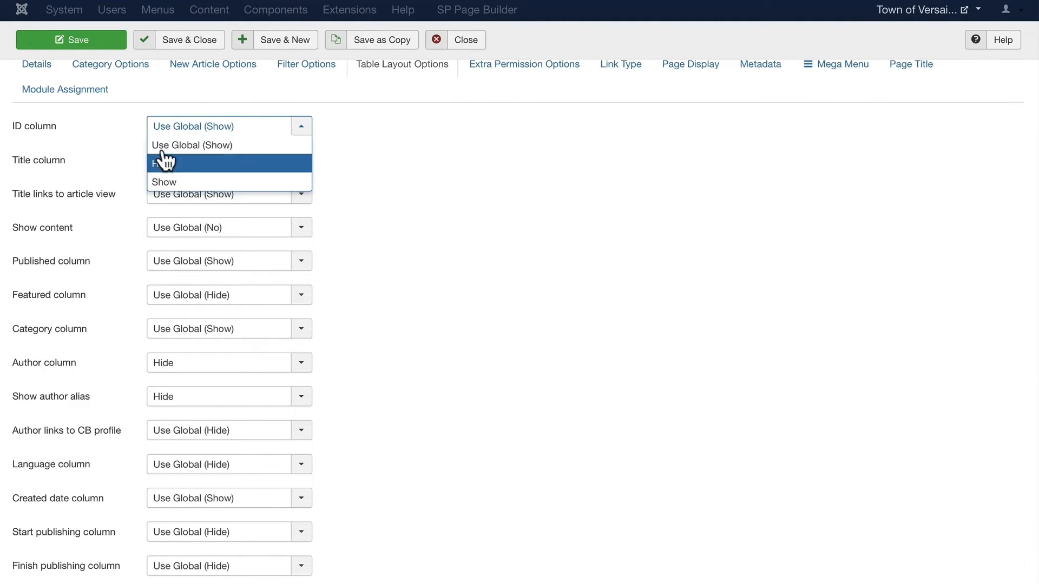
pyautogui.click(162, 163)
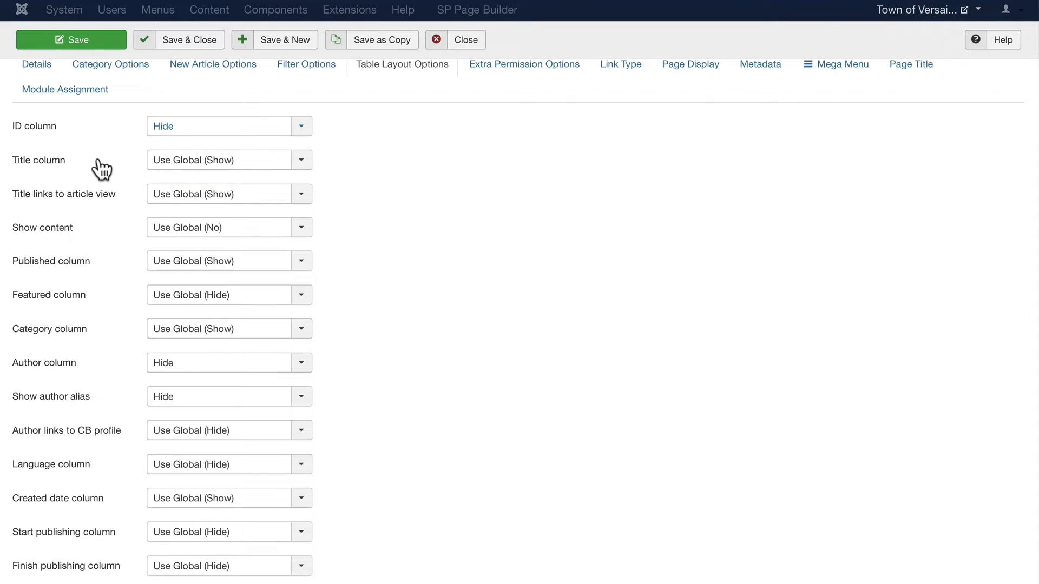
pyautogui.moveTo(144, 252)
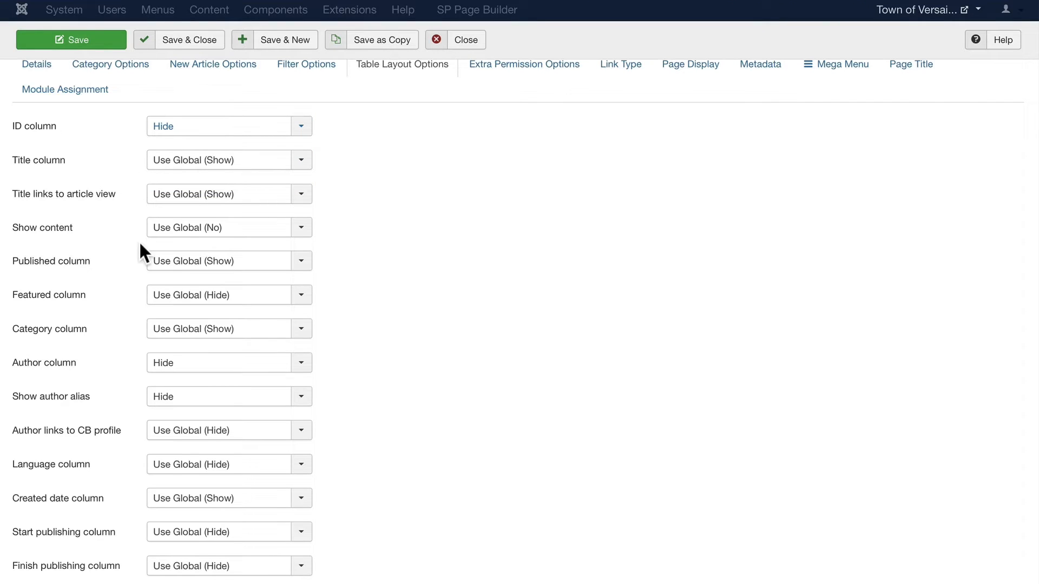
pyautogui.scroll(-3)
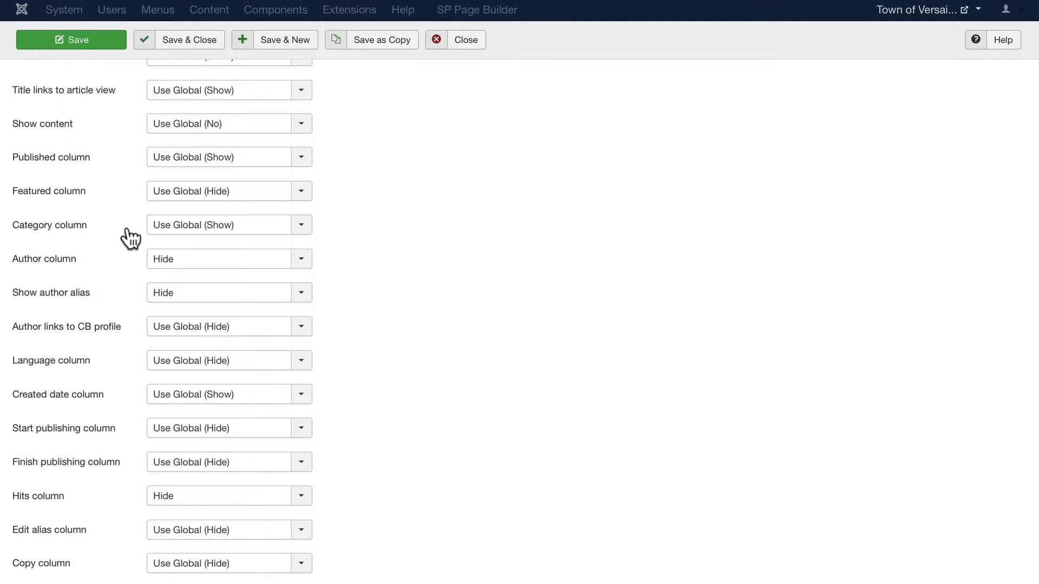
pyautogui.scroll(-3)
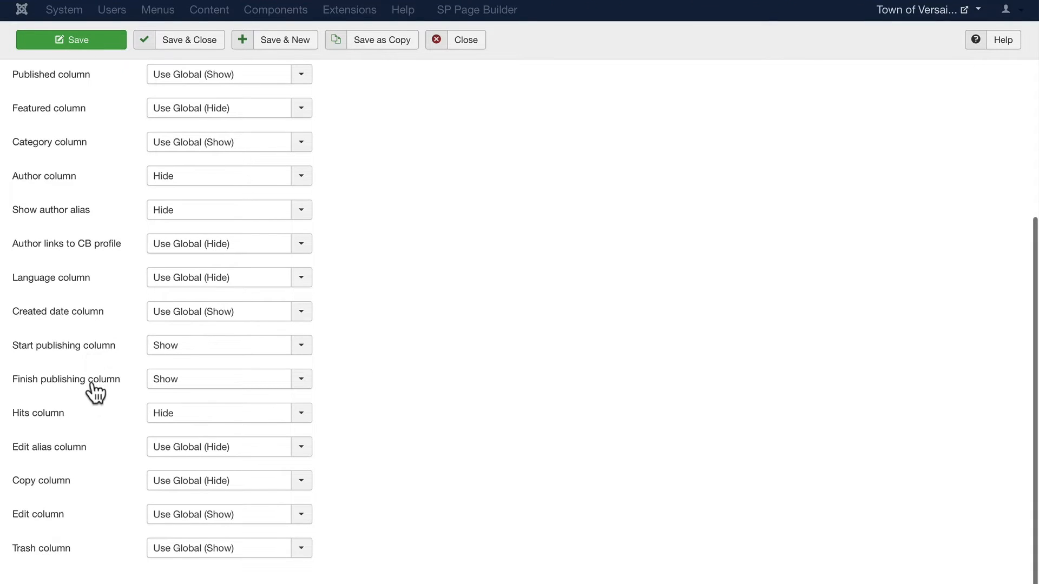
pyautogui.moveTo(93, 394)
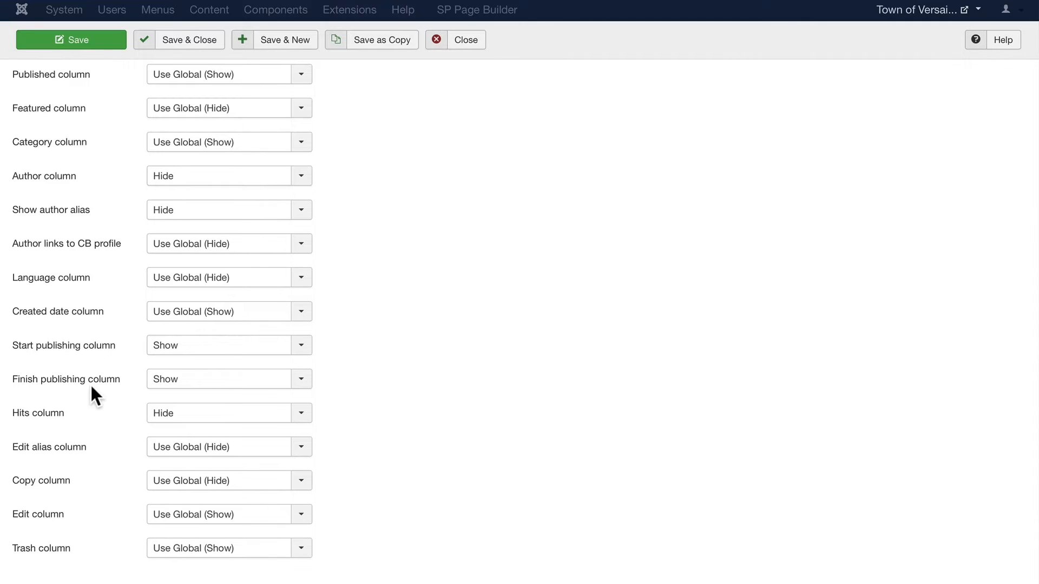
pyautogui.moveTo(125, 457)
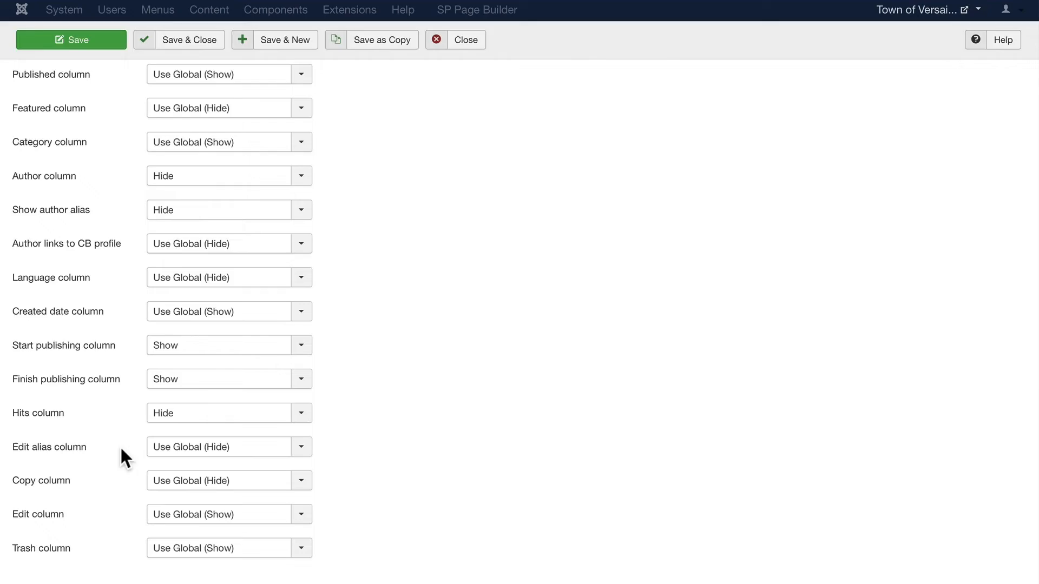
# Save the Manage Articles menu item with its layout changes.
pyautogui.click(70, 39)
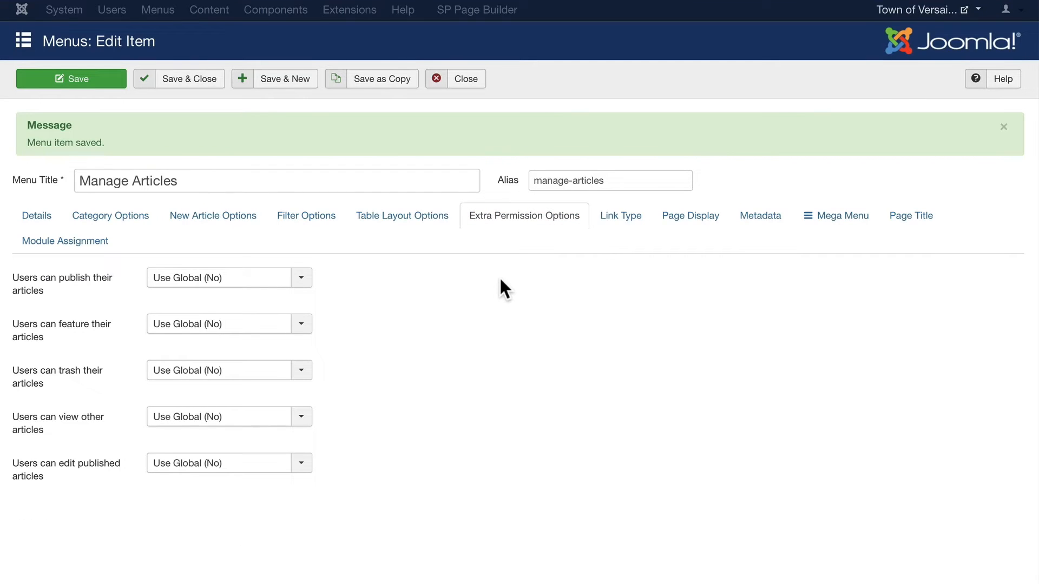
pyautogui.moveTo(66, 285)
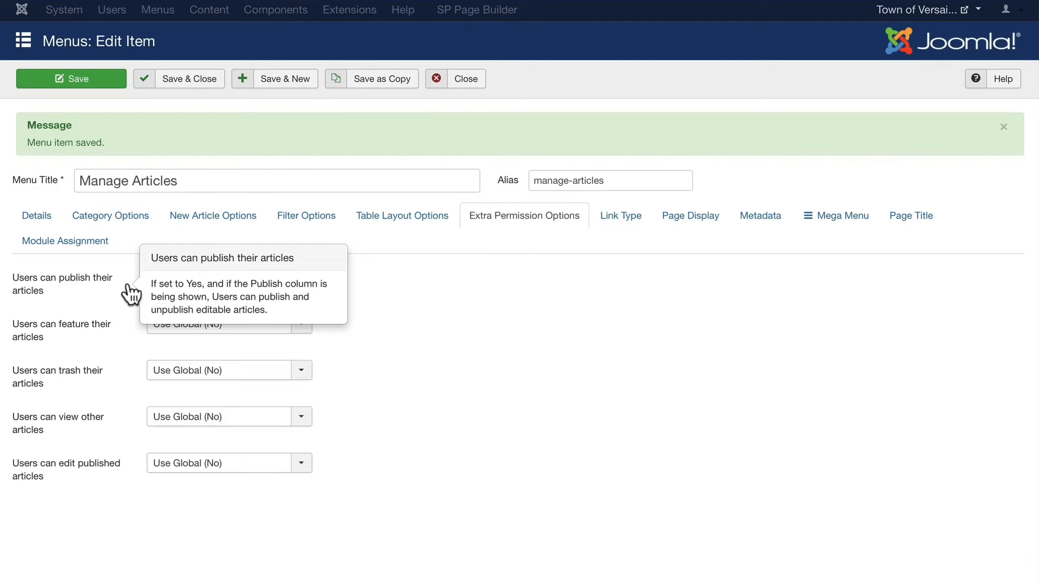
pyautogui.moveTo(128, 332)
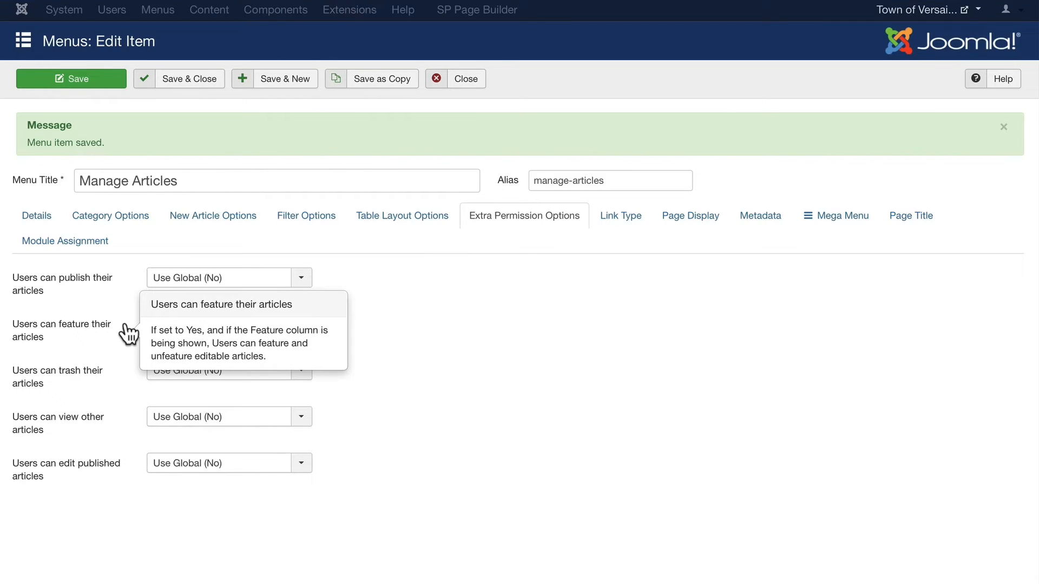
pyautogui.moveTo(123, 362)
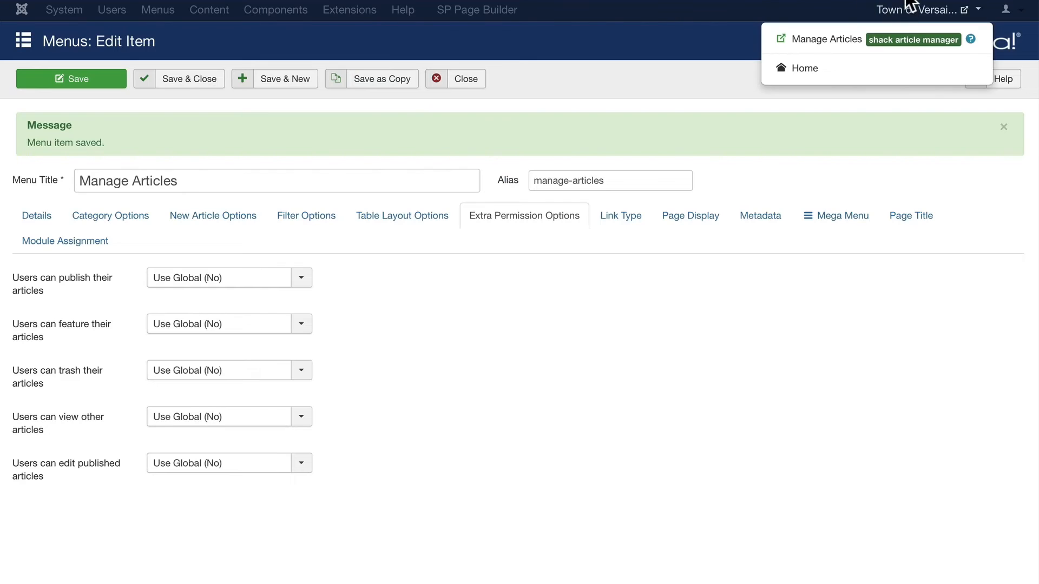
# On the site front end, filter the Manage Articles list by 'church'.
pyautogui.click(455, 78)
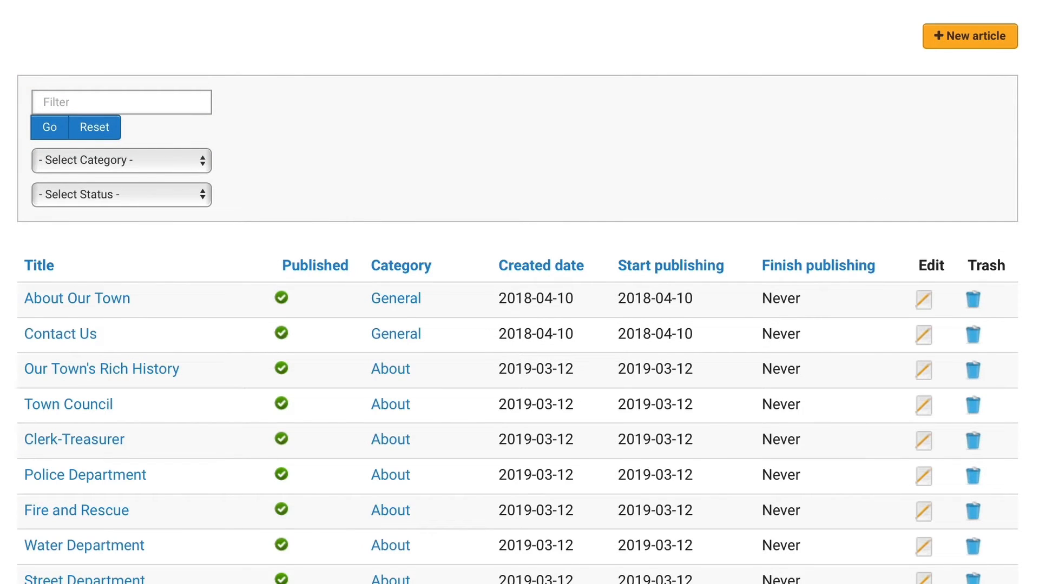
pyautogui.write('church')
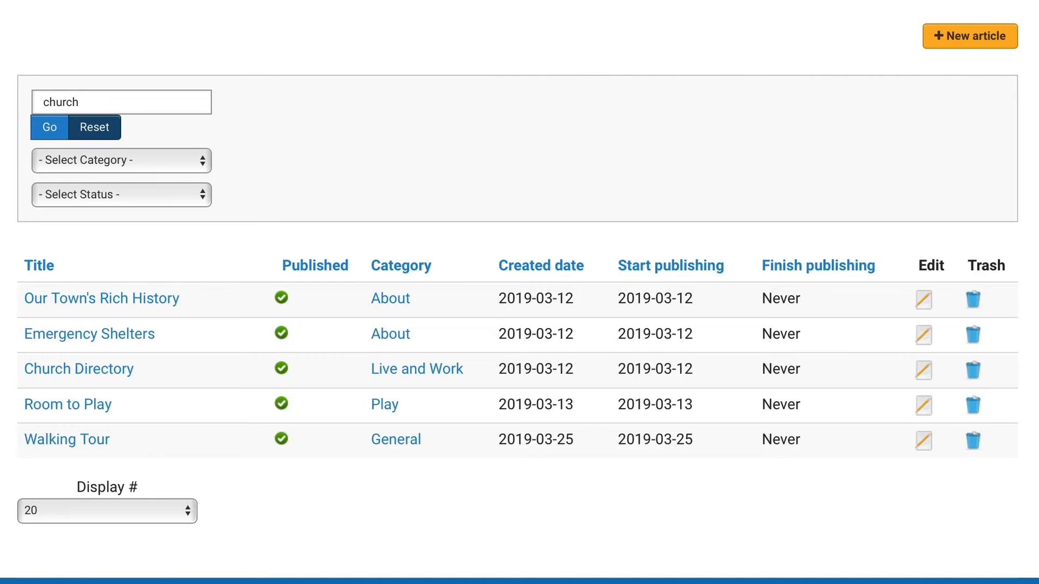
# Filter by the About category and Unpublished status, then reset to the full list.
pyautogui.click(120, 161)
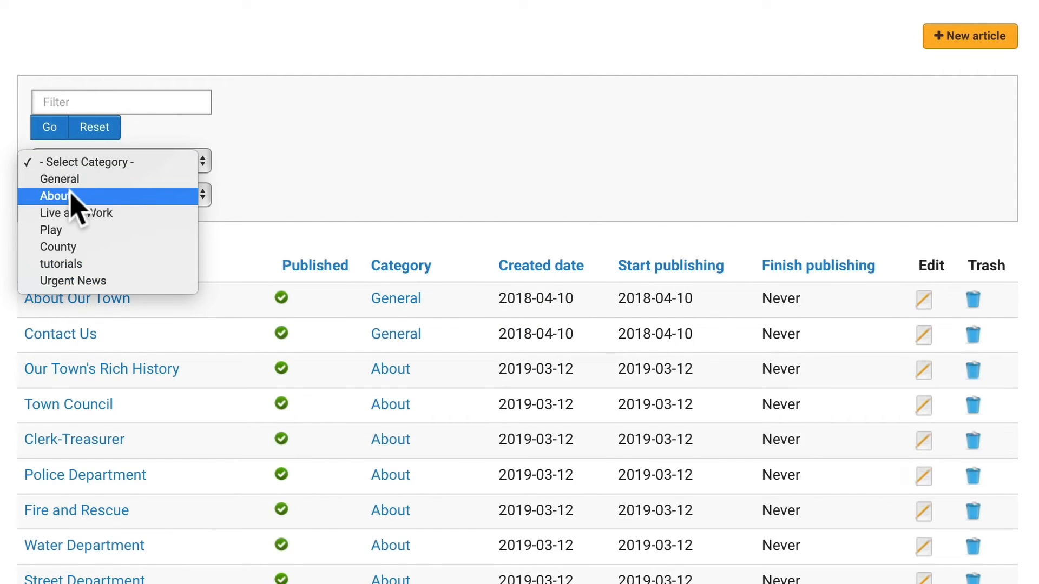
pyautogui.click(54, 196)
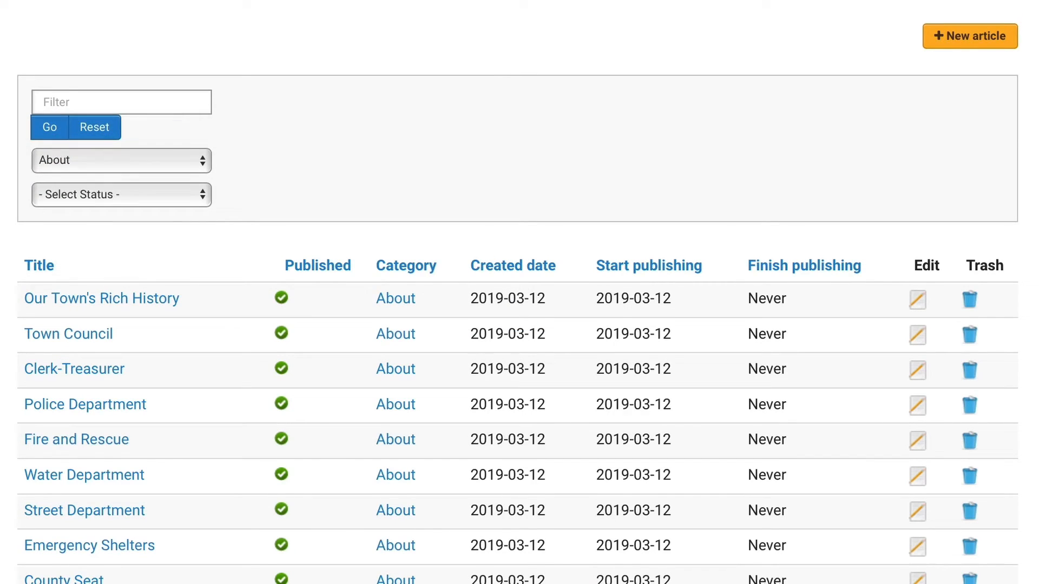
pyautogui.click(120, 193)
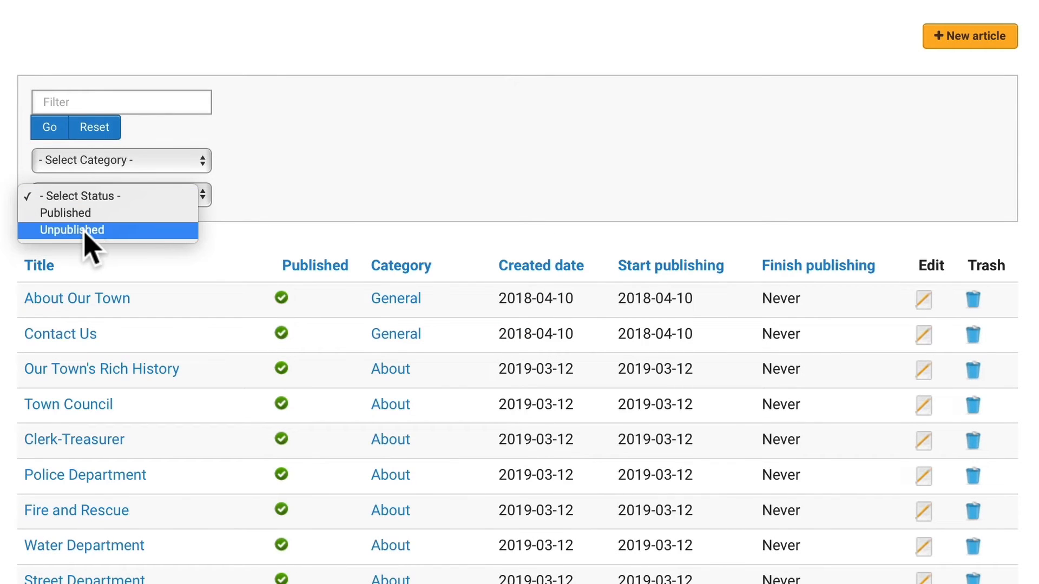
pyautogui.click(72, 229)
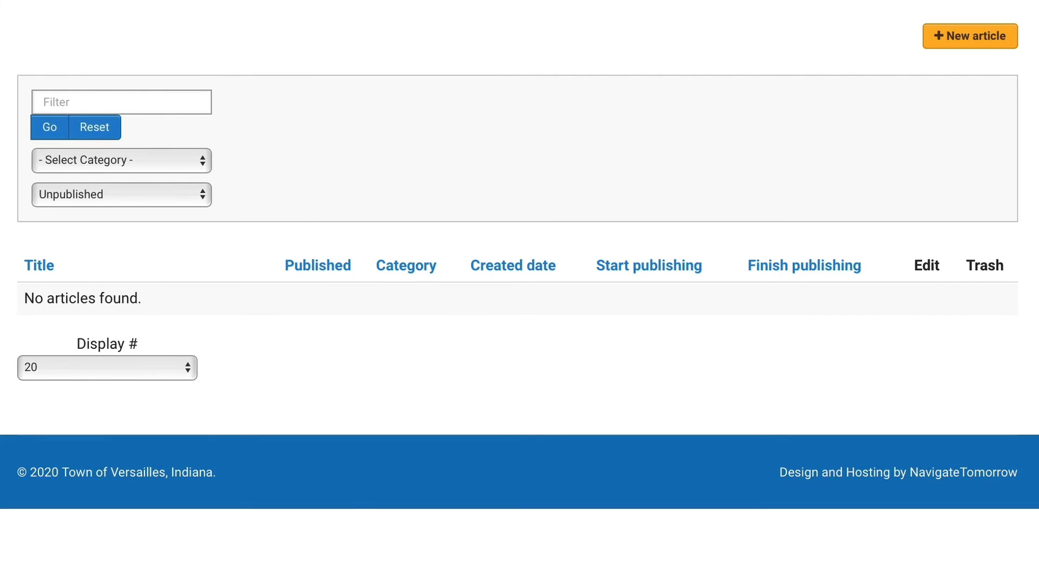
pyautogui.click(95, 126)
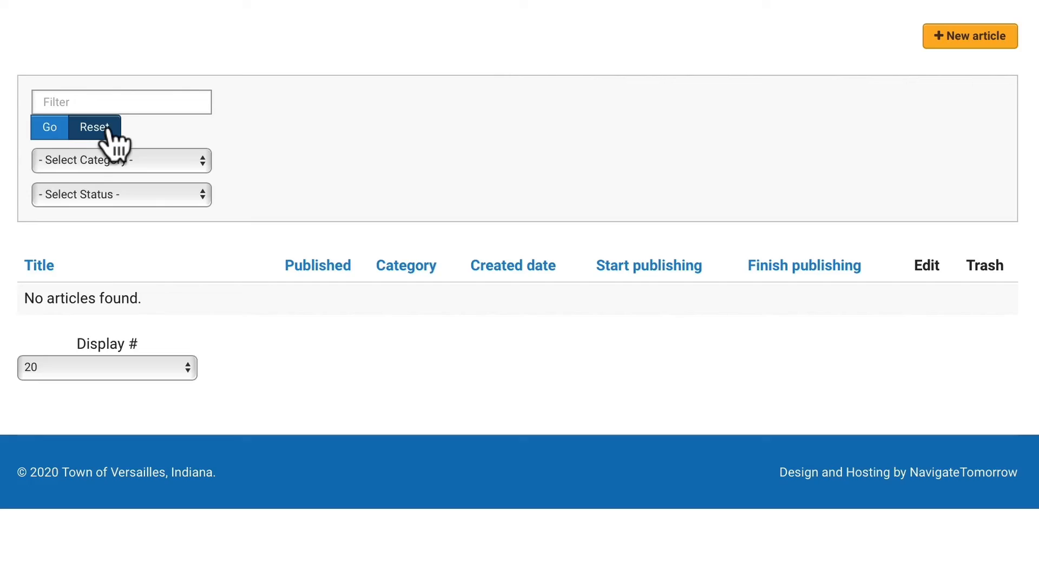
pyautogui.click(94, 128)
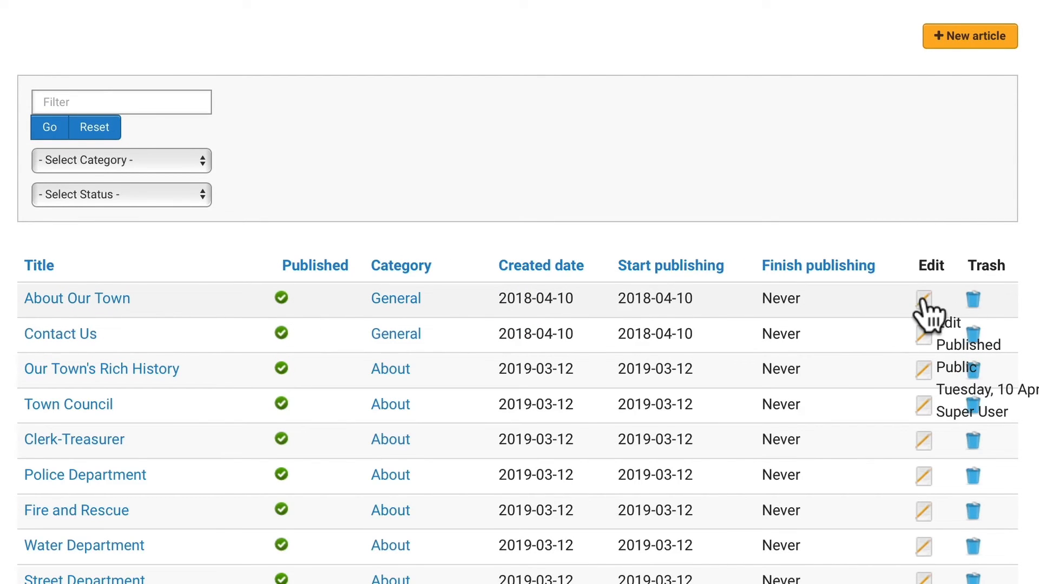
# Edit the About Our Town article and scroll its front-end editor down to Save and Cancel.
pyautogui.click(923, 299)
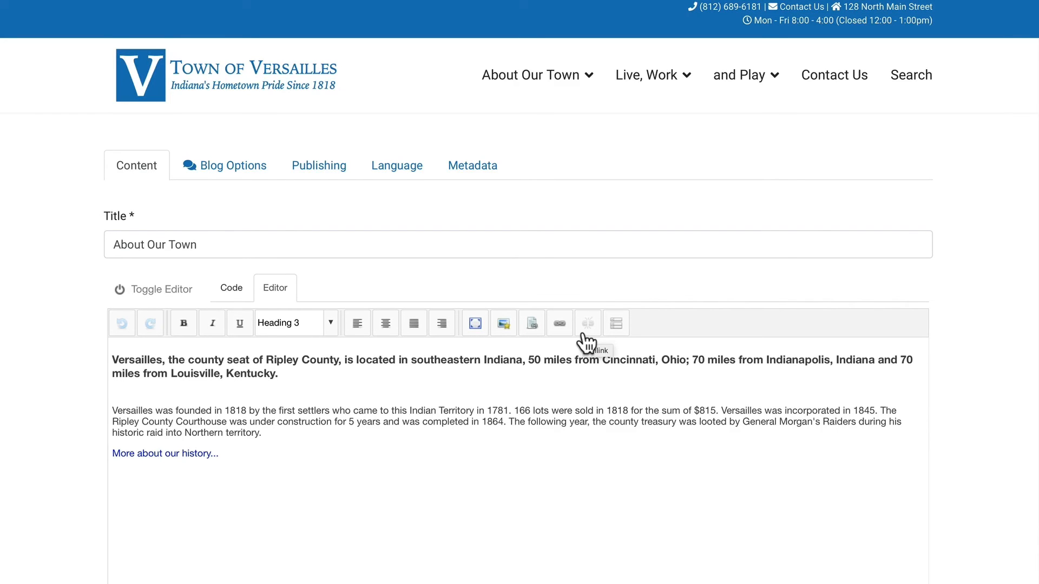
pyautogui.moveTo(71, 202)
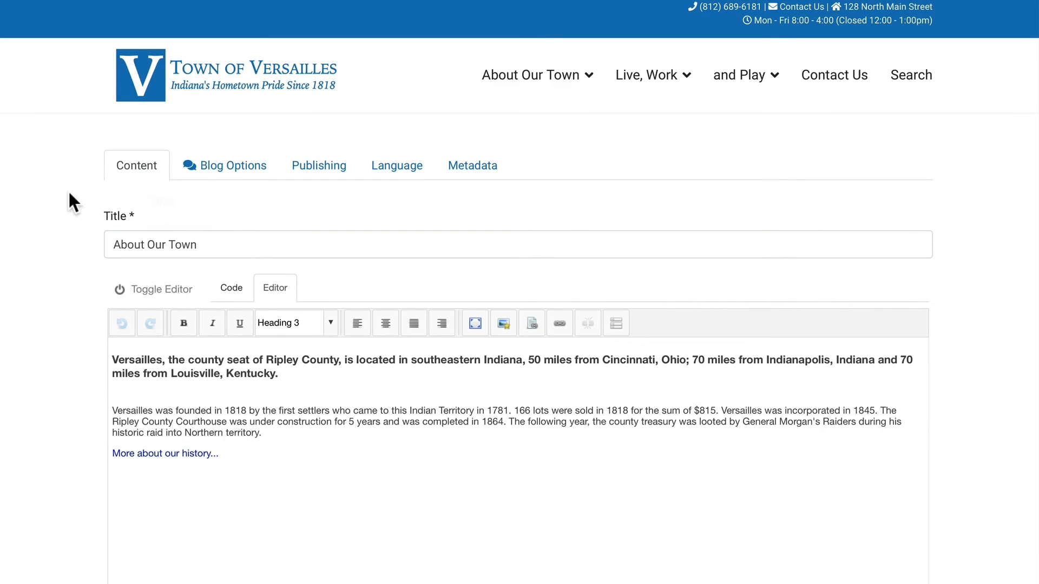
pyautogui.scroll(-3)
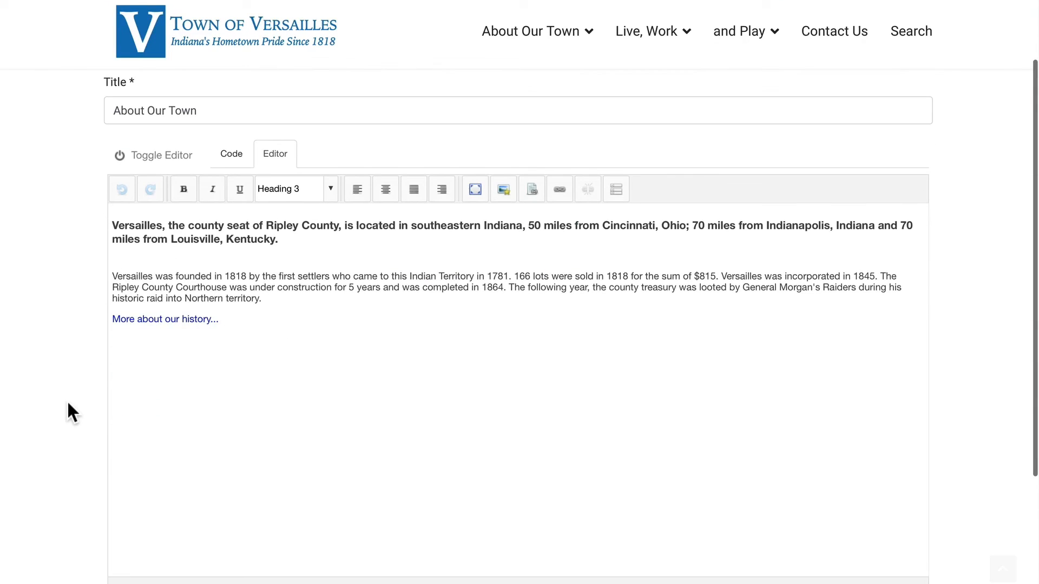
pyautogui.scroll(-3)
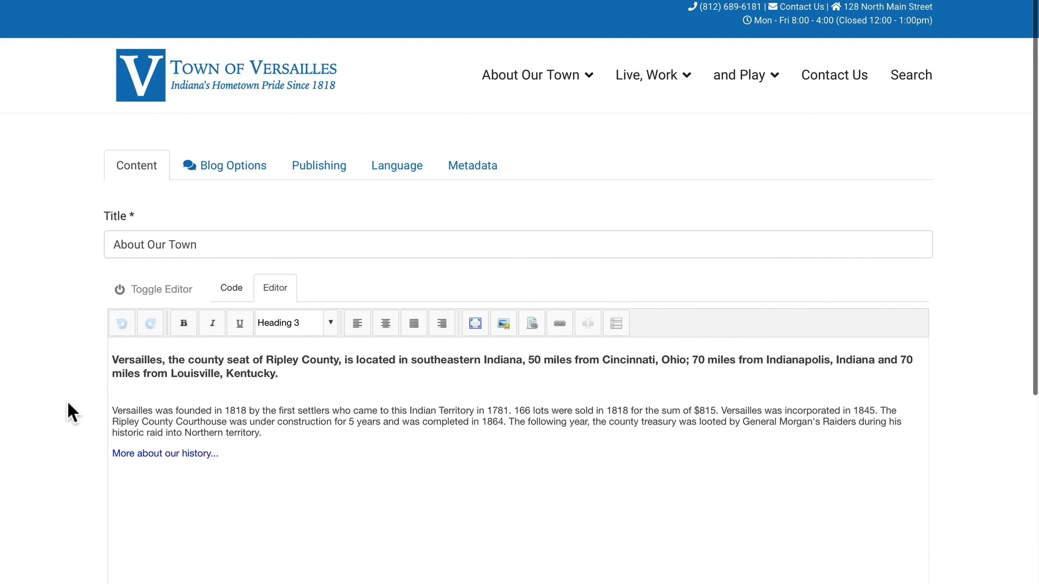
pyautogui.scroll(-3)
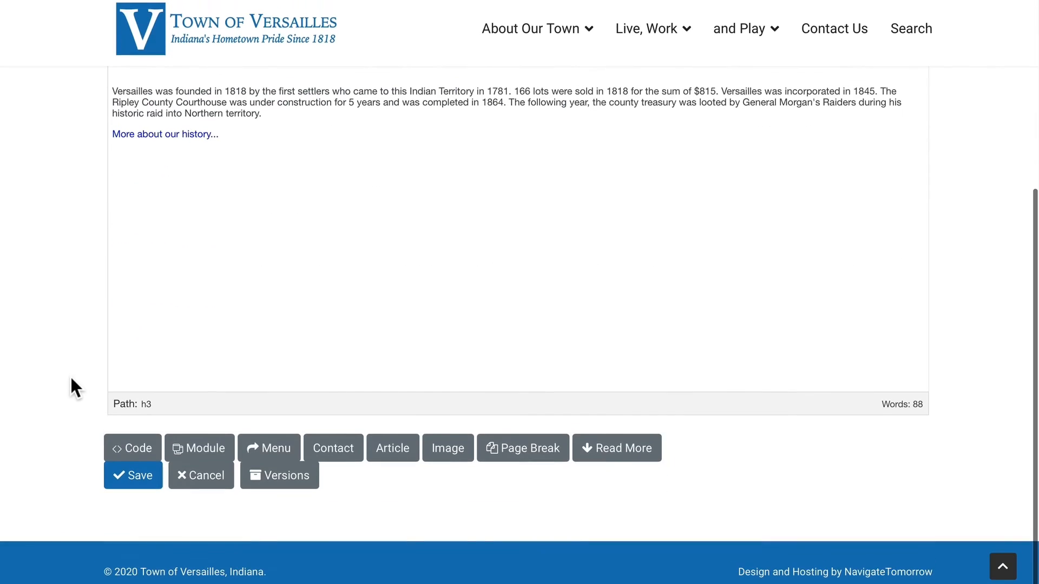